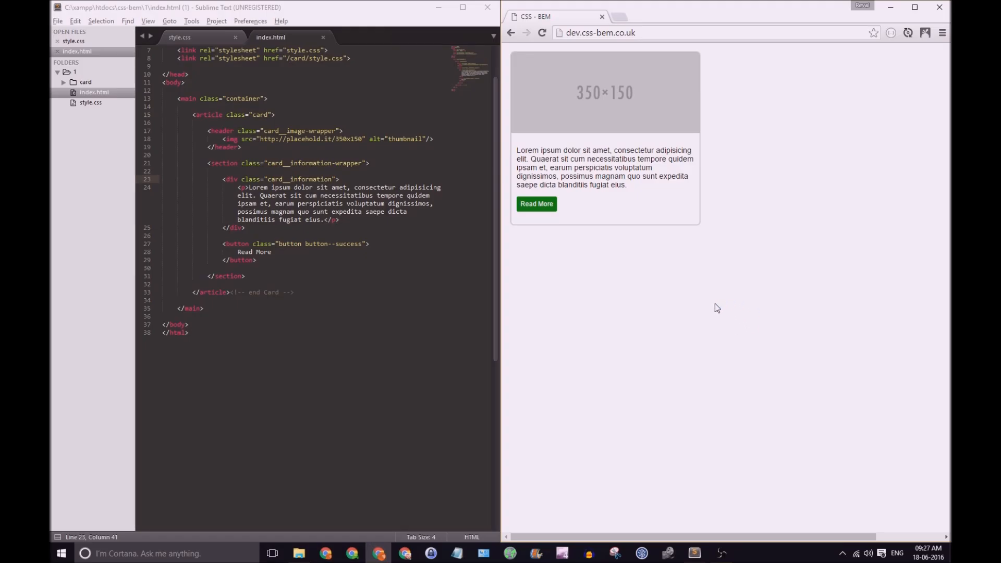
mouse_move(675, 237)
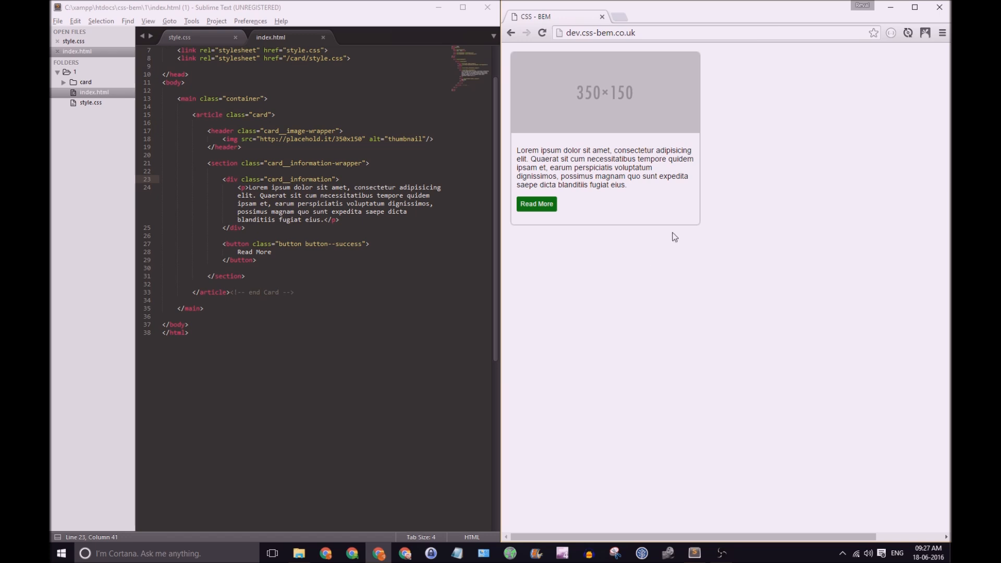
mouse_move(709, 239)
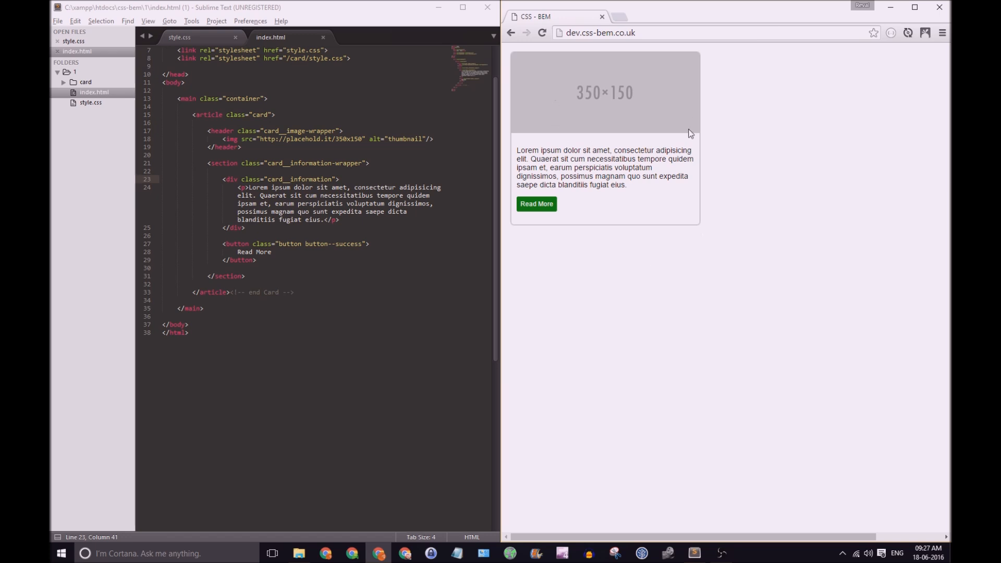
mouse_move(605, 78)
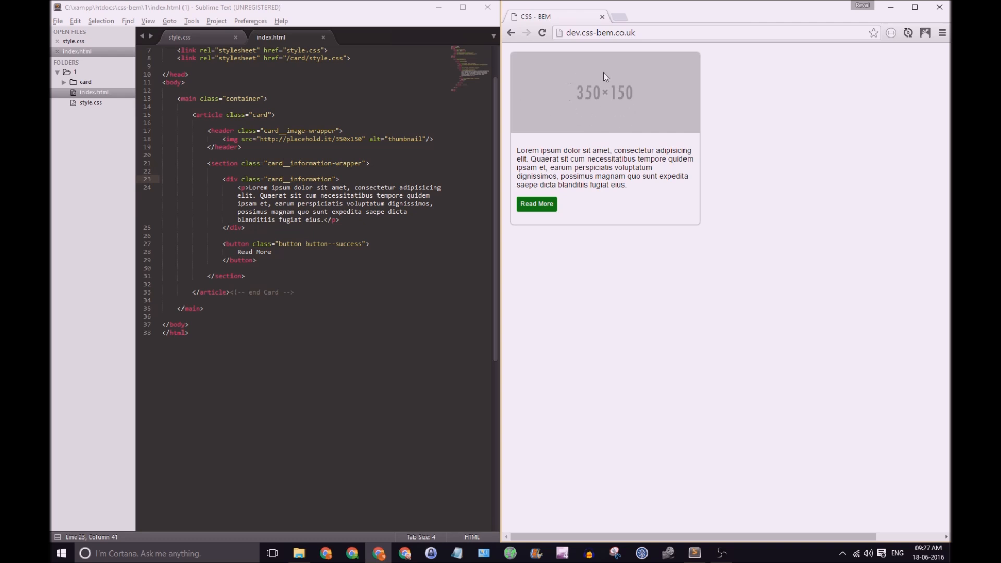
Highlight the card's Lorem ipsum paragraph in the preview, then switch to card/style.css.
left_click_drag(541, 150, 626, 185)
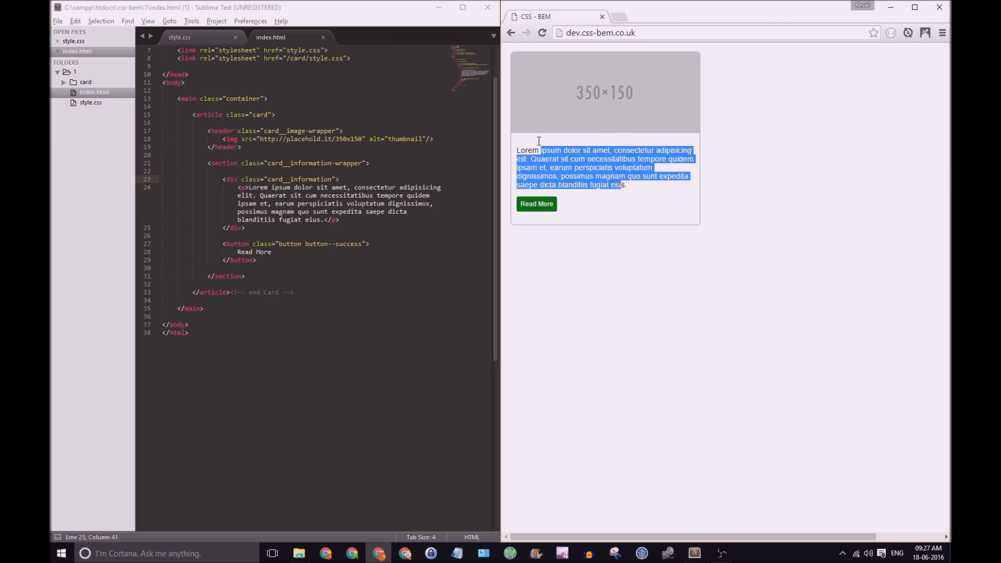
left_click(574, 293)
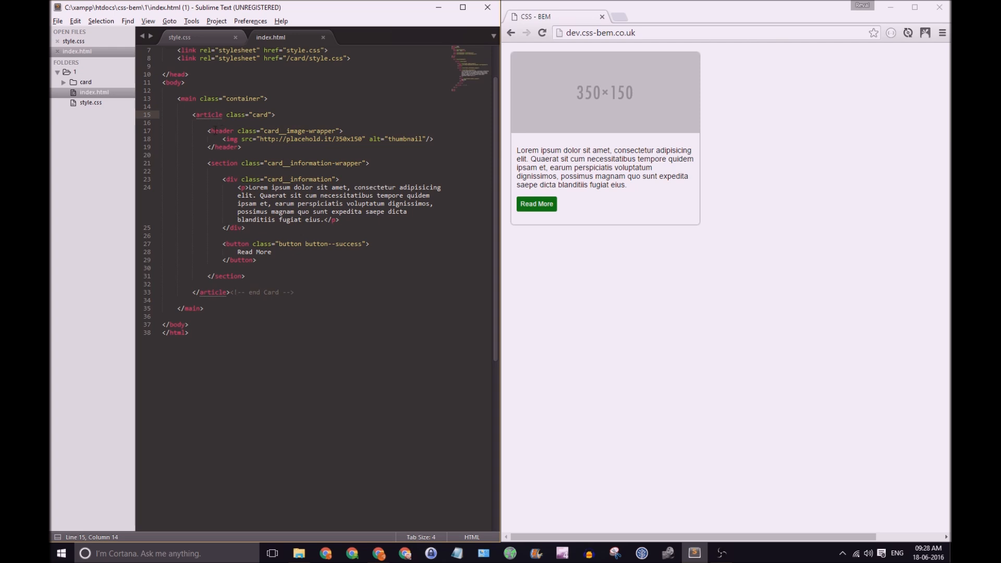
left_click(210, 131)
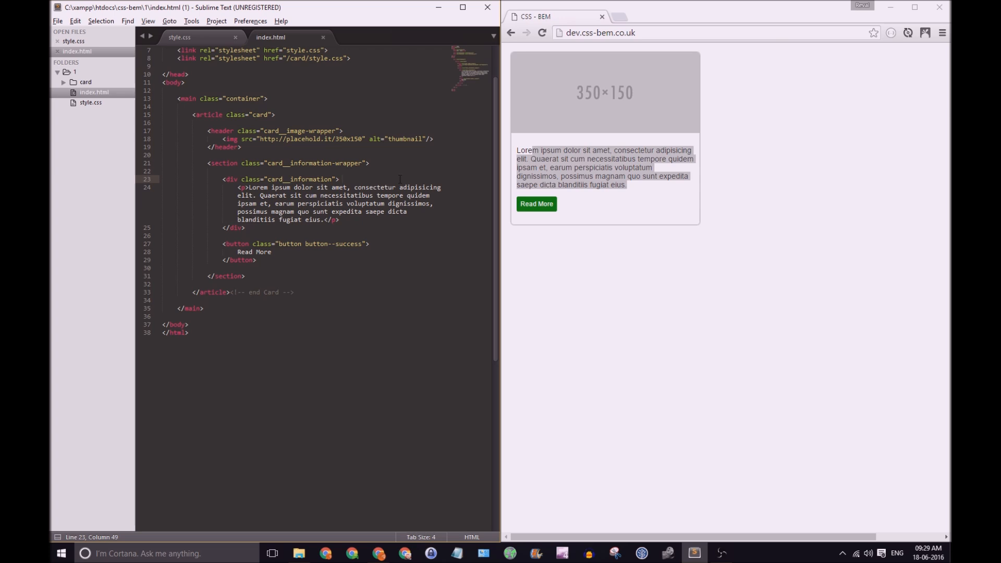
left_click(343, 179)
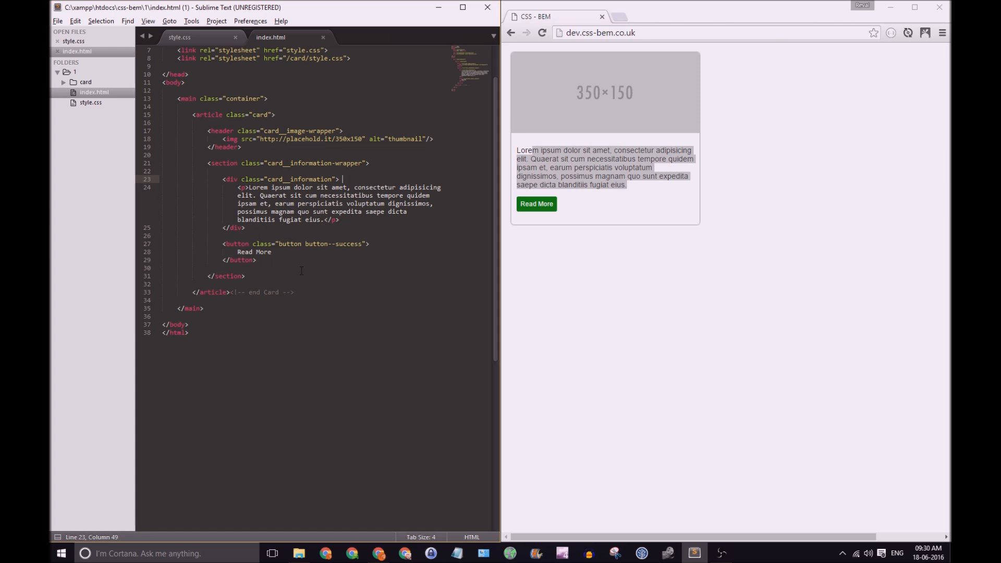
left_click(290, 244)
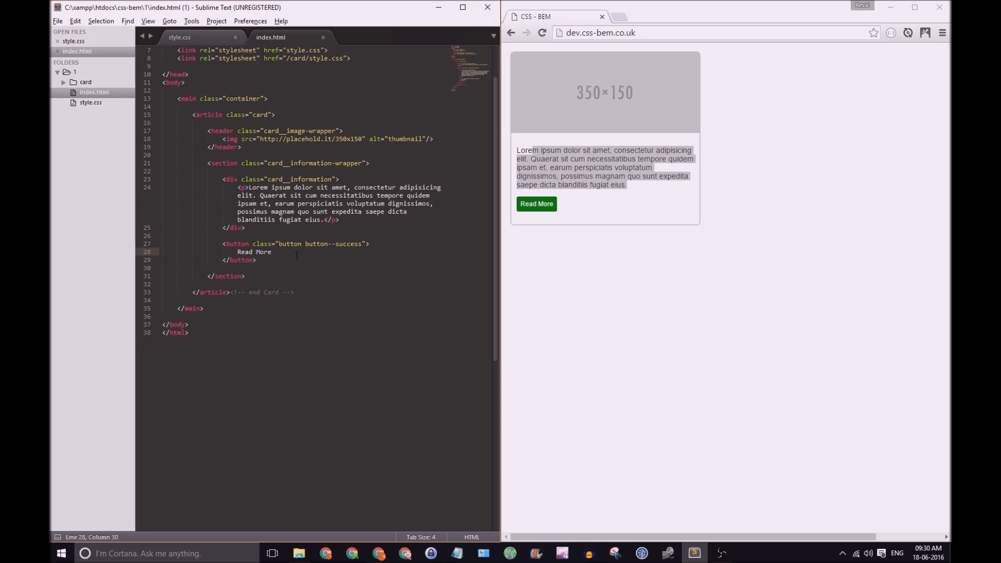
left_click(191, 37)
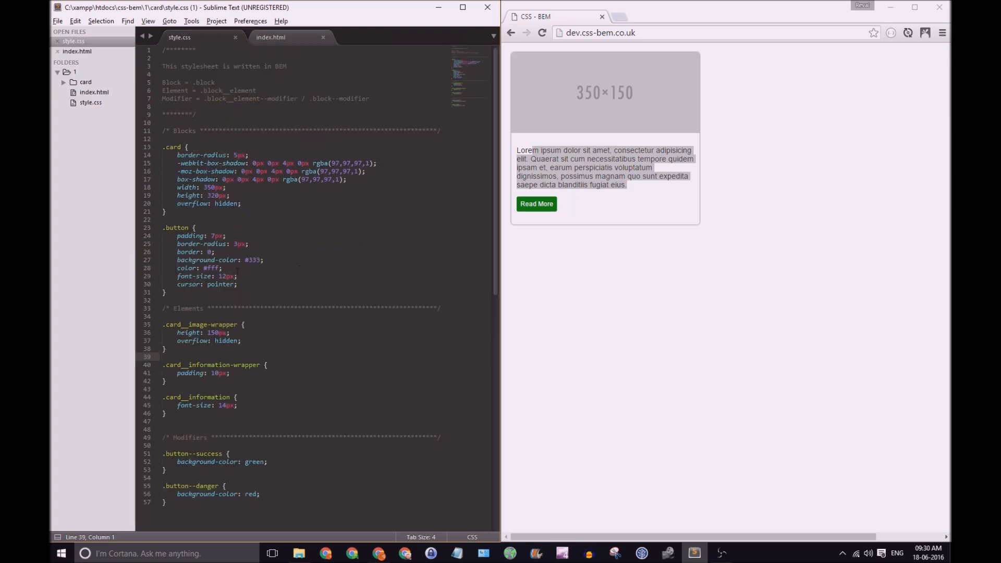
mouse_move(122, 259)
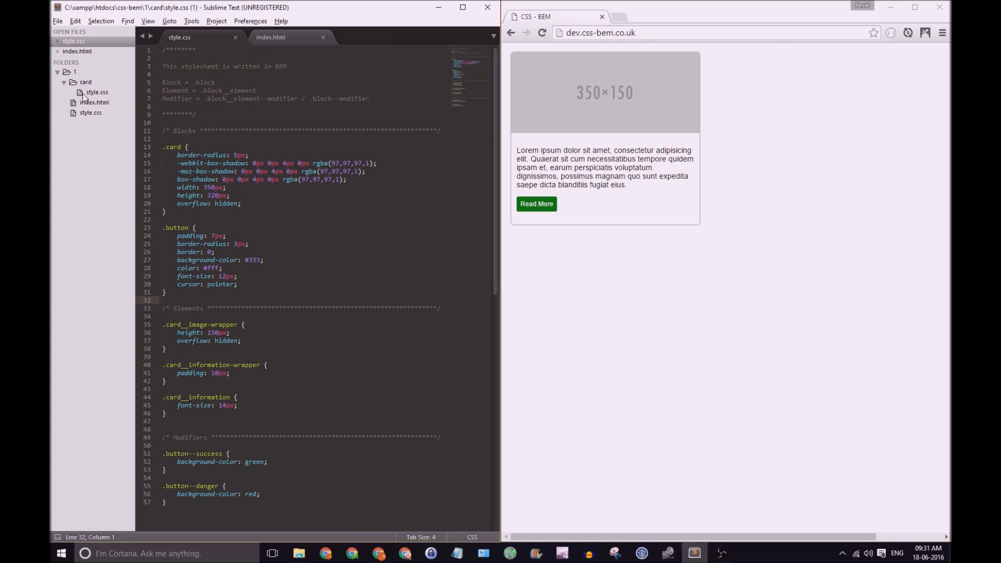
mouse_move(94, 104)
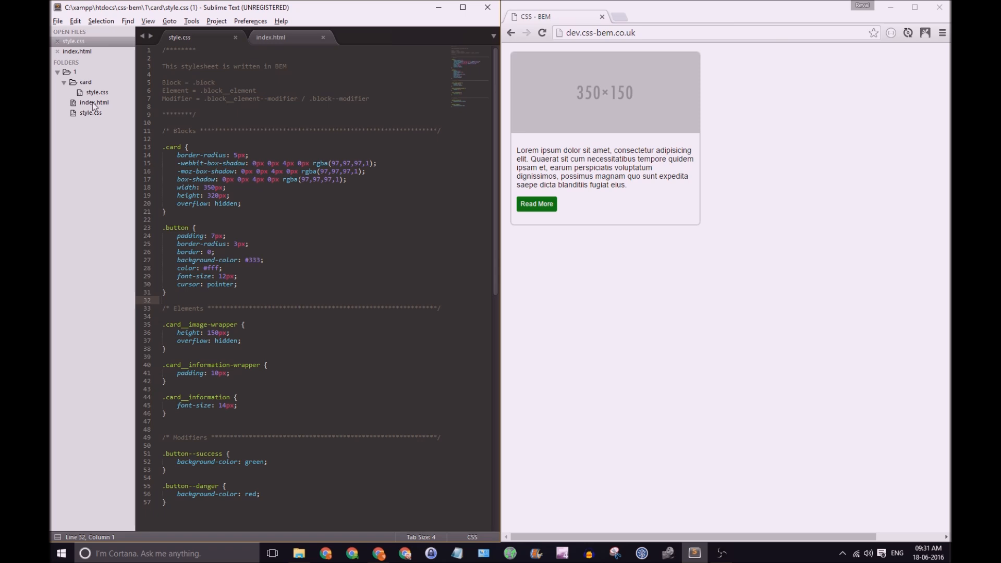